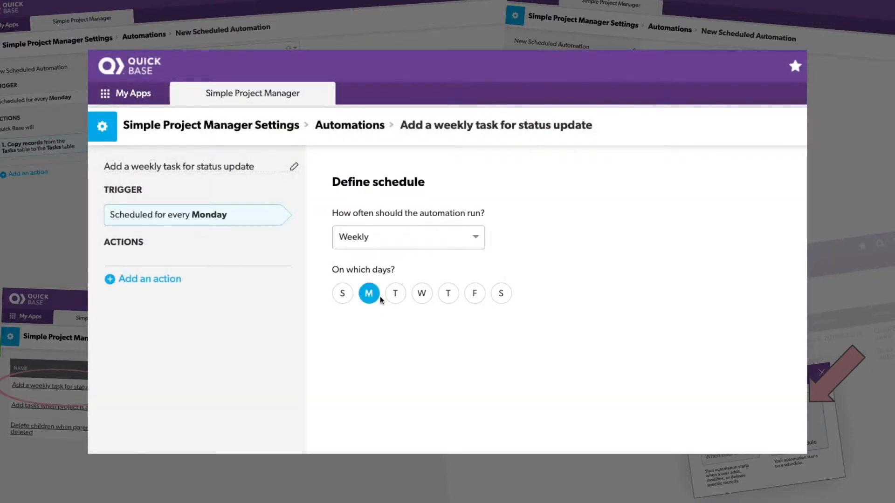
- Bring up Quick Base's My Apps home page
click(407, 236)
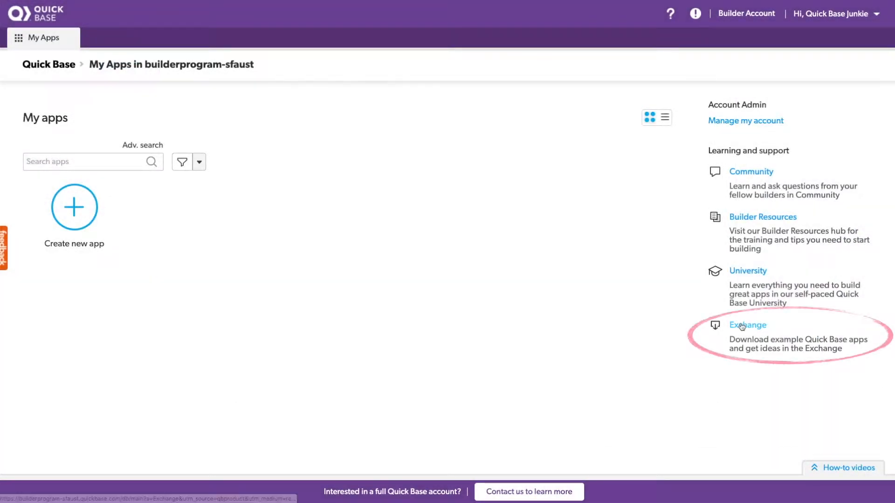
- Install Simple Project Manager from the Exchange, keeping its suggested app name
click(747, 325)
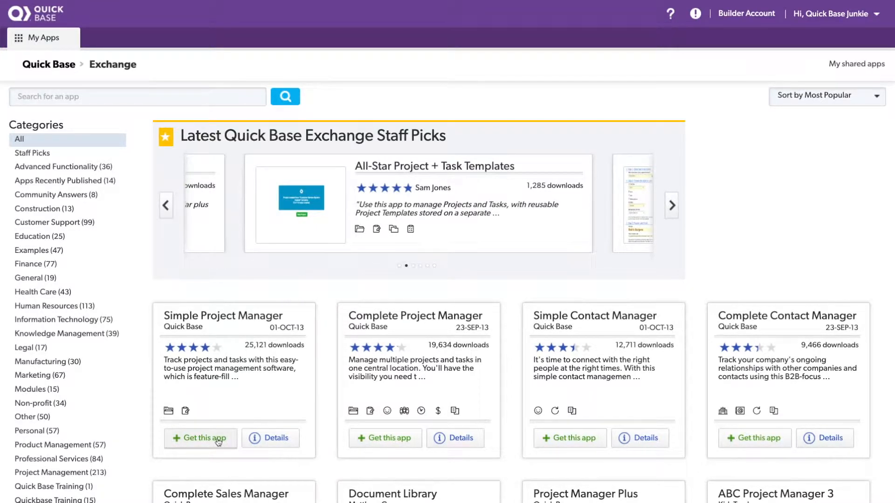
click(201, 437)
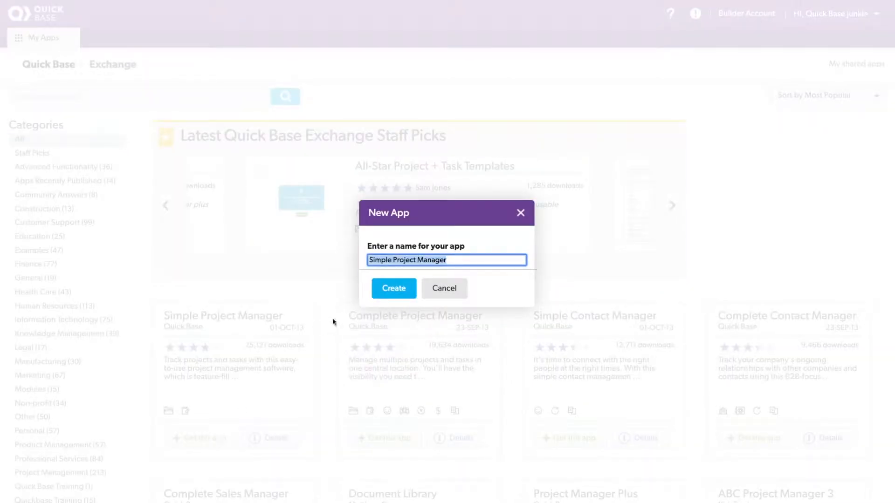
click(393, 288)
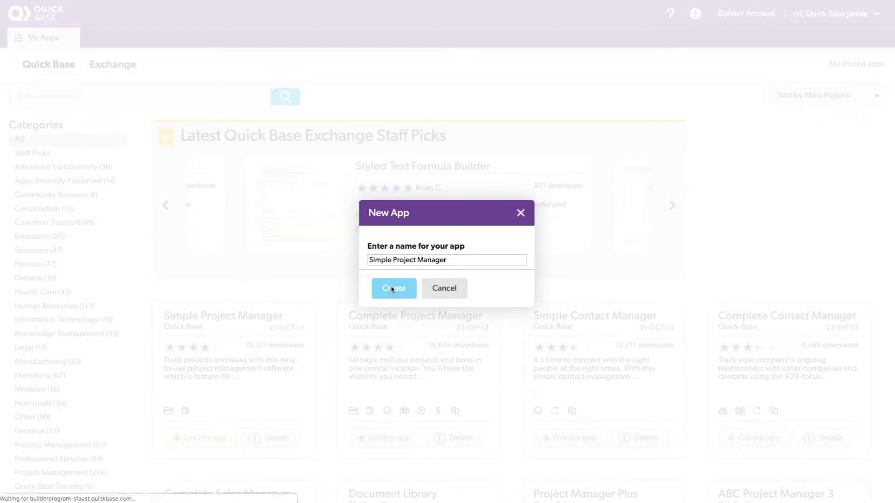
click(393, 288)
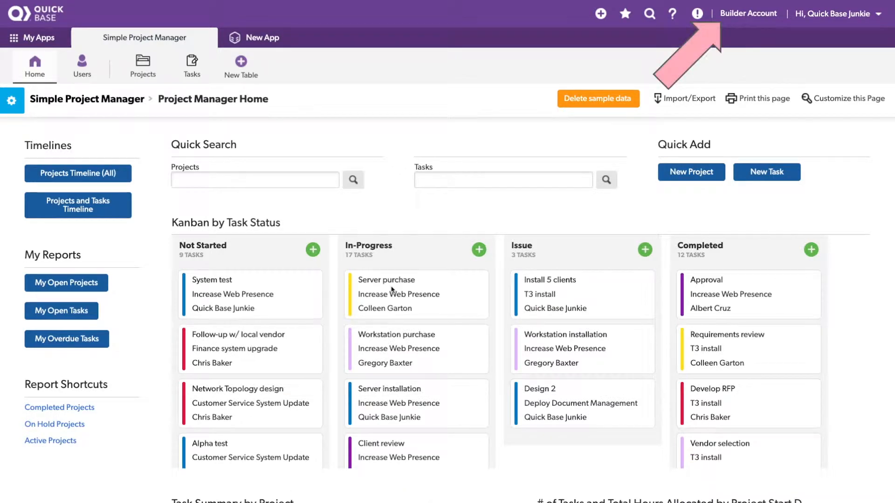
mouse_move(387, 287)
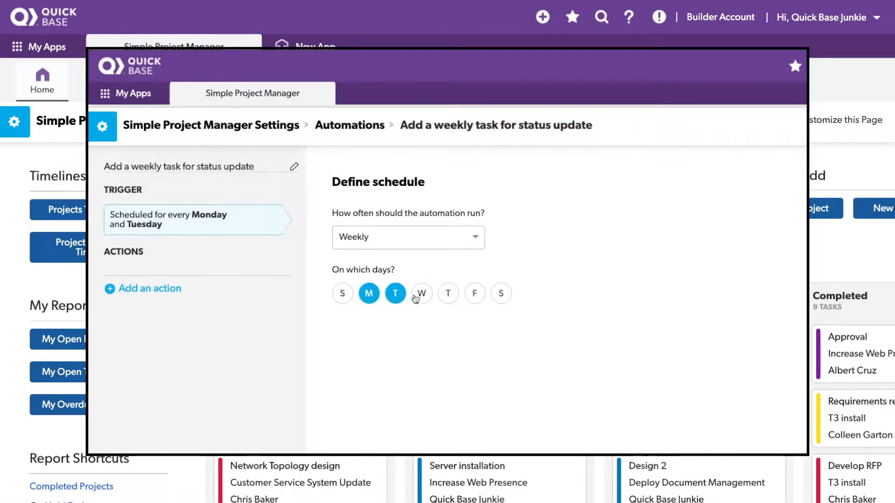
click(407, 237)
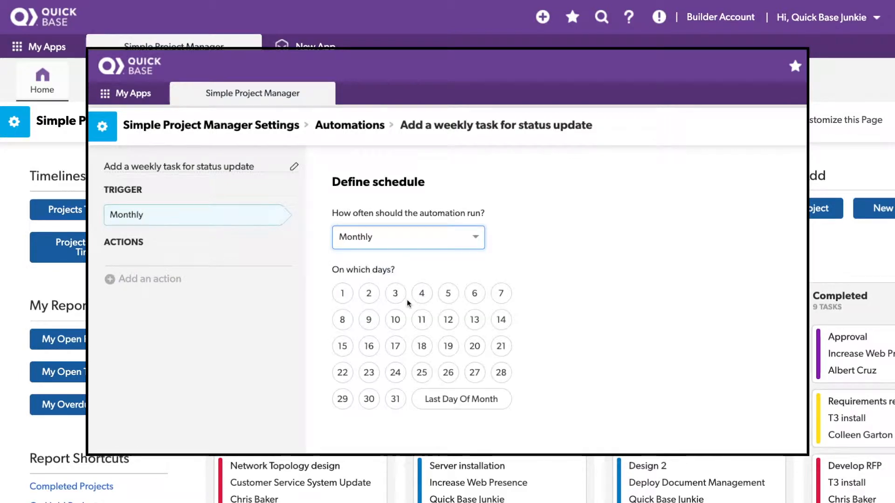
click(461, 399)
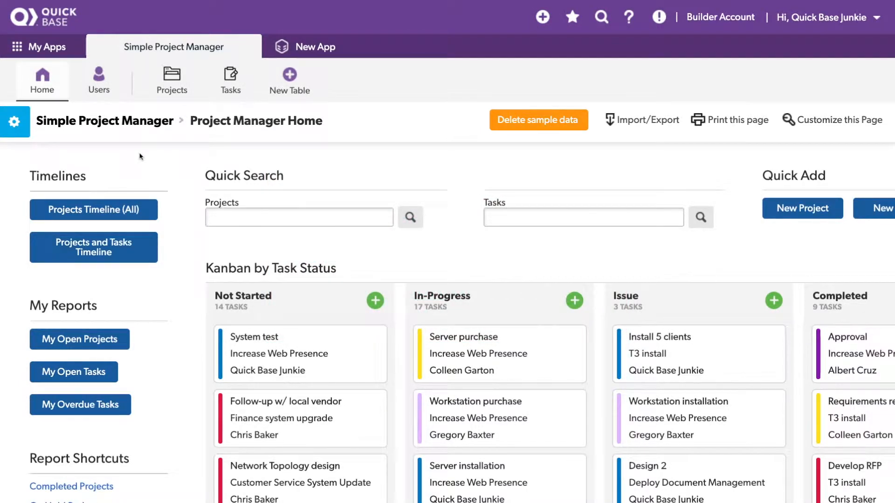
- Open the Simple Project Manager app's Automations list from its settings
click(13, 122)
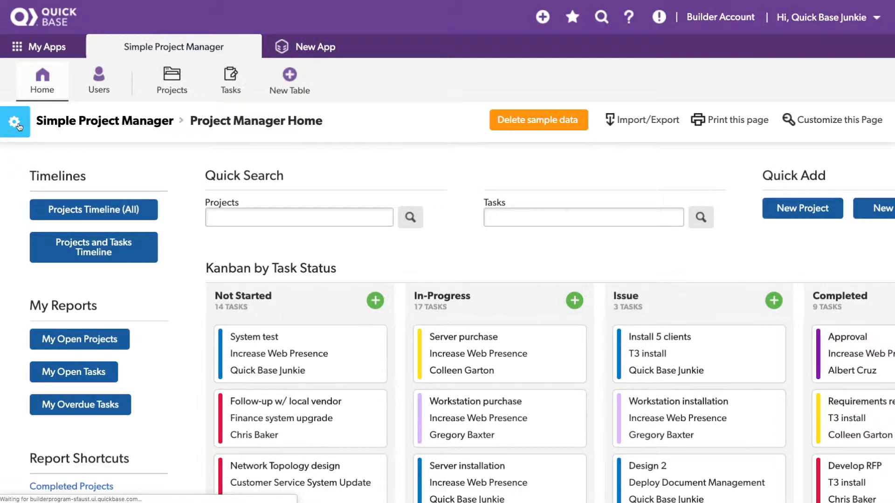
click(14, 122)
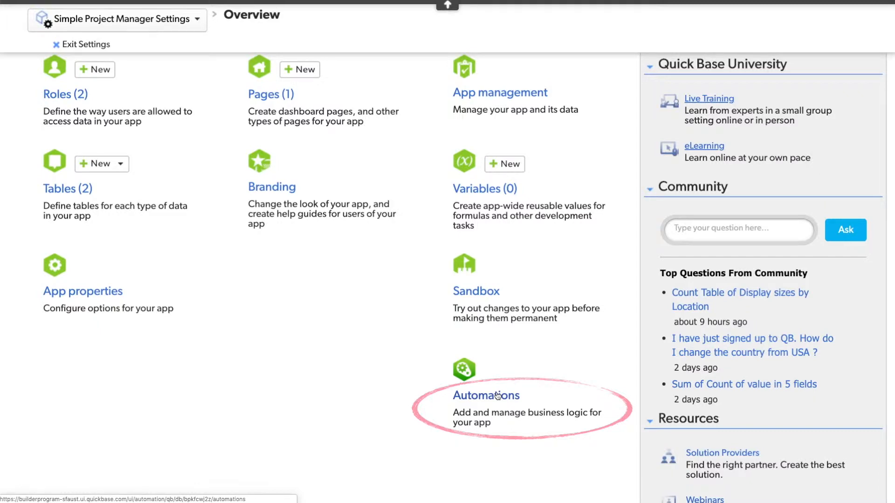
click(486, 396)
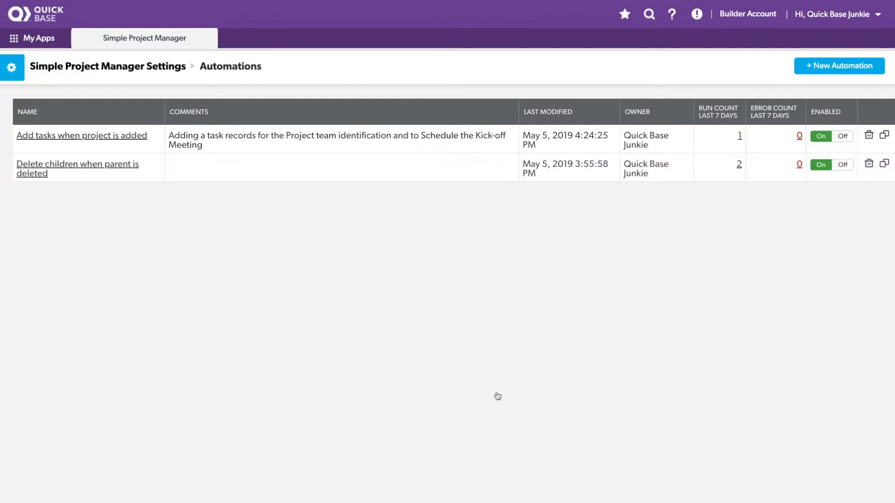
mouse_move(651, 276)
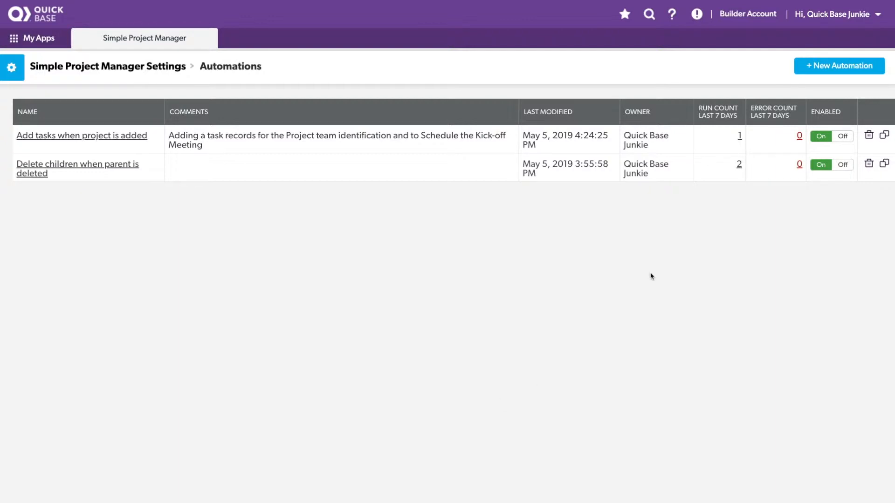
- Create a scheduled automation named 'Add a weekly task for status update'
click(838, 66)
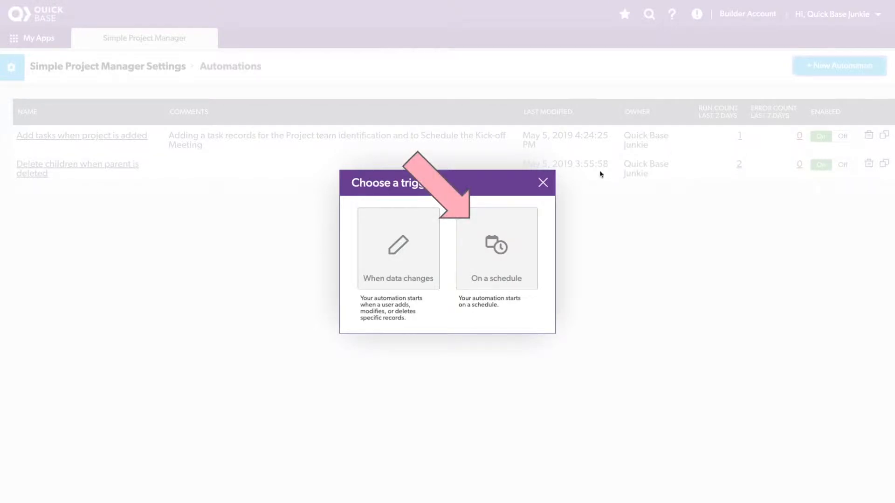
click(495, 248)
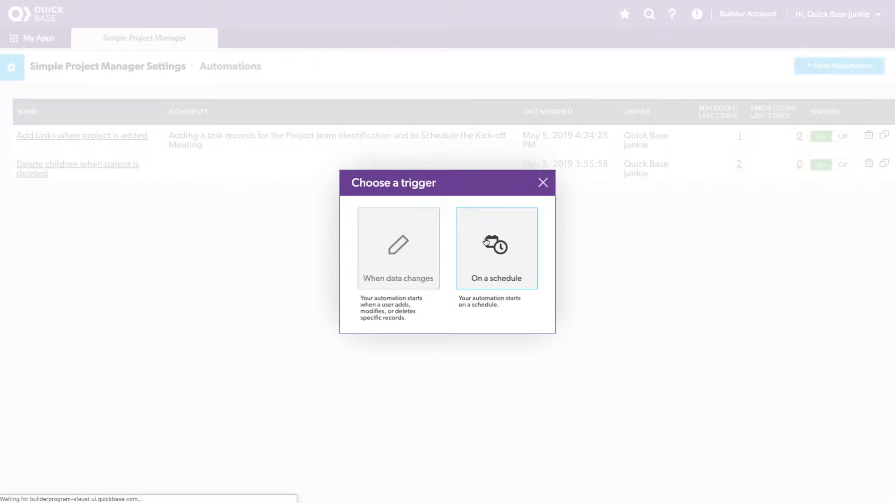
click(496, 247)
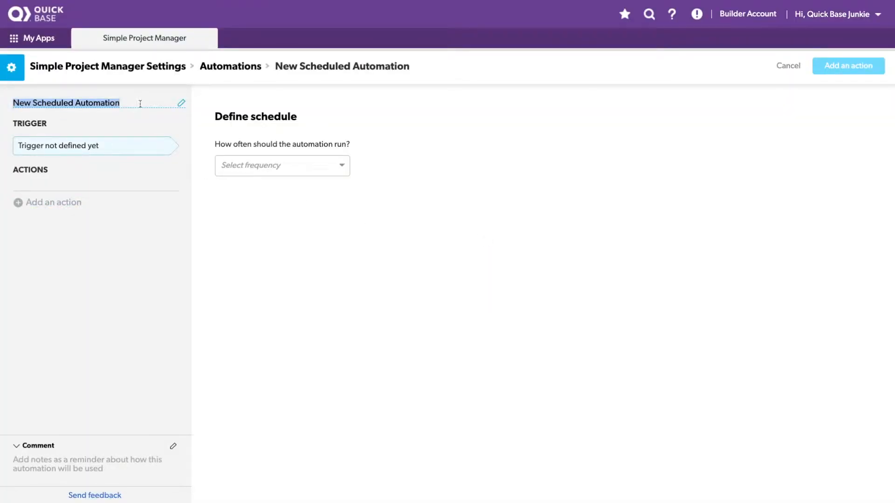
text(Add a weekly task for status update)
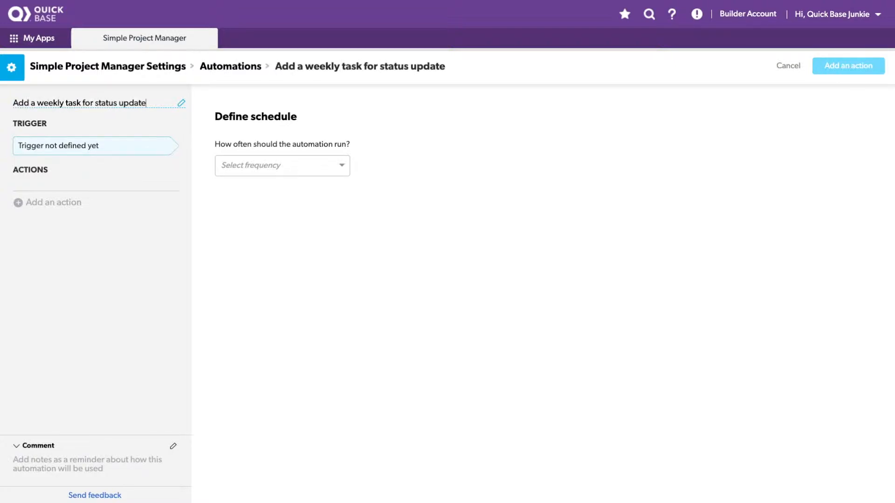
click(282, 165)
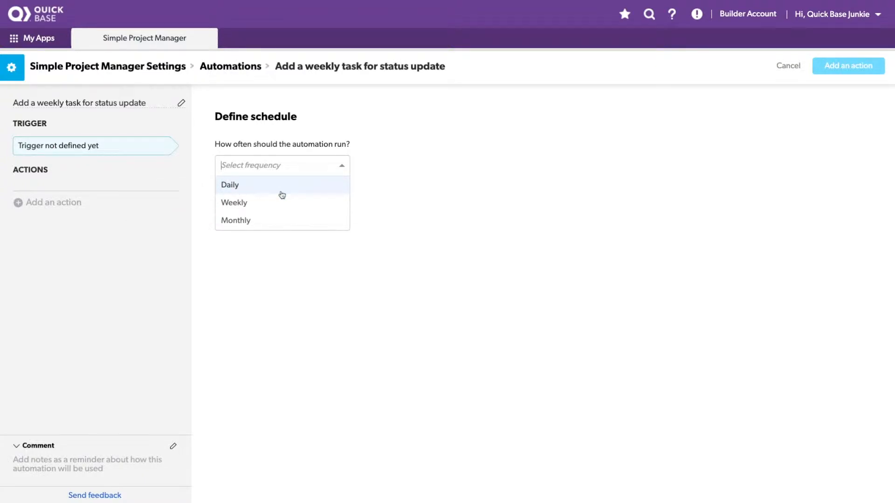
- Set the schedule to run weekly on Mondays
click(234, 203)
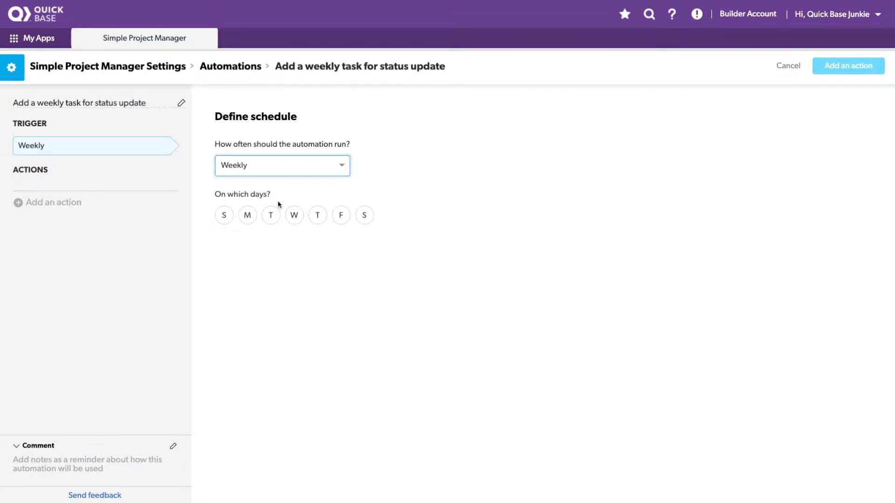
click(270, 216)
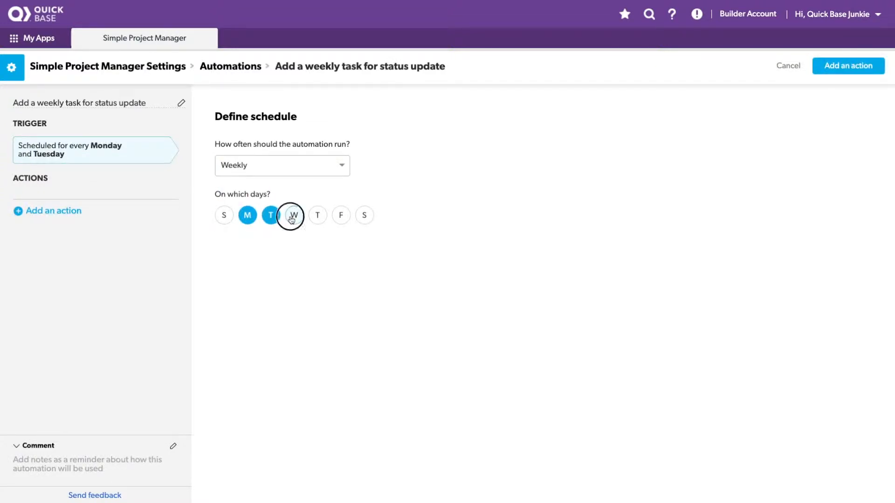
click(270, 215)
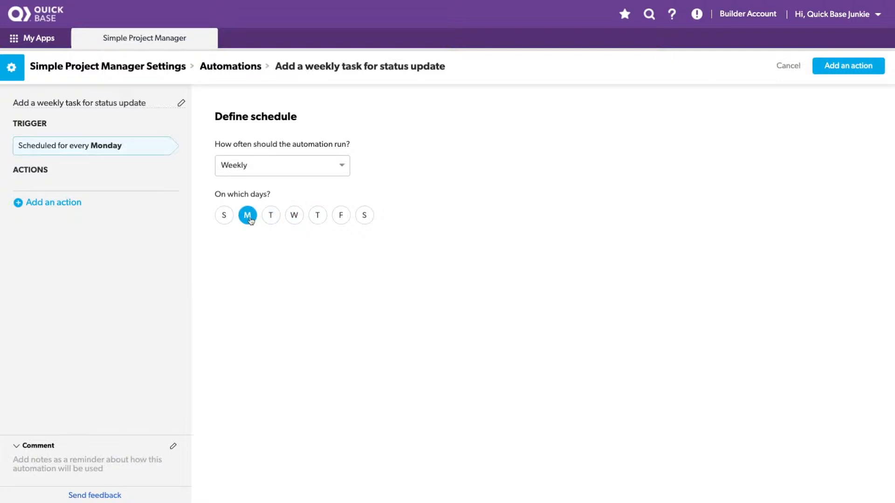
click(281, 165)
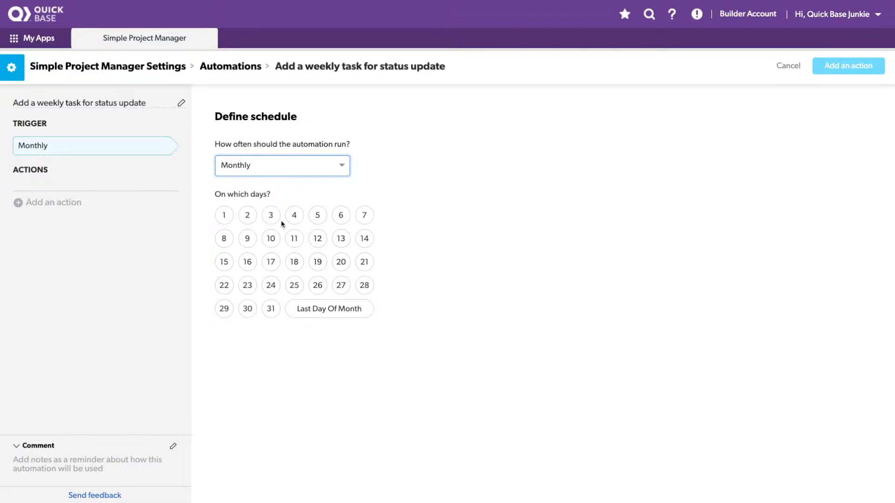
click(330, 308)
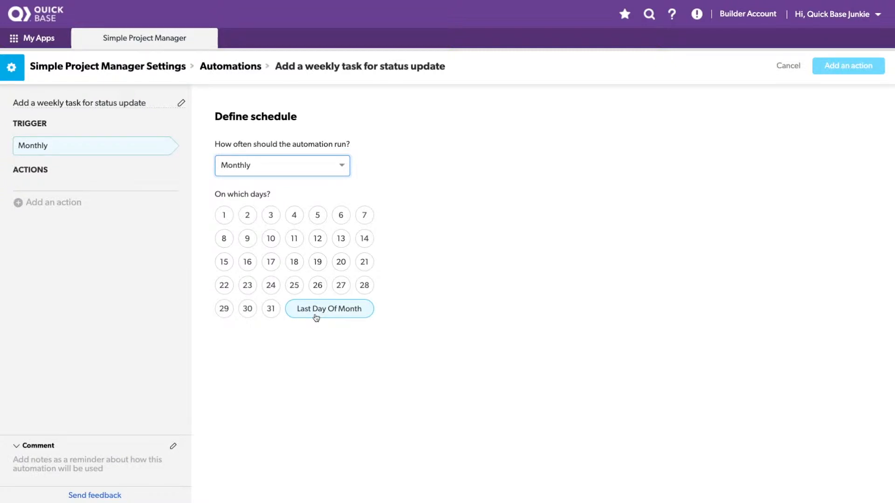
click(282, 165)
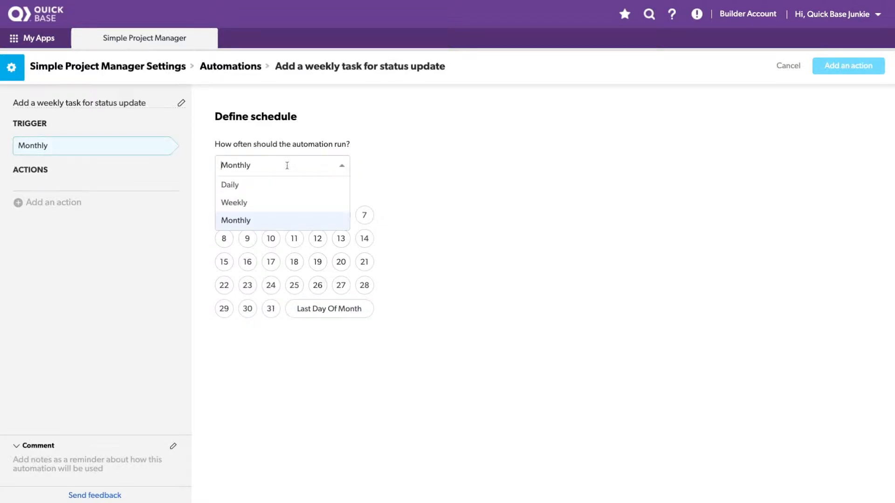
click(234, 203)
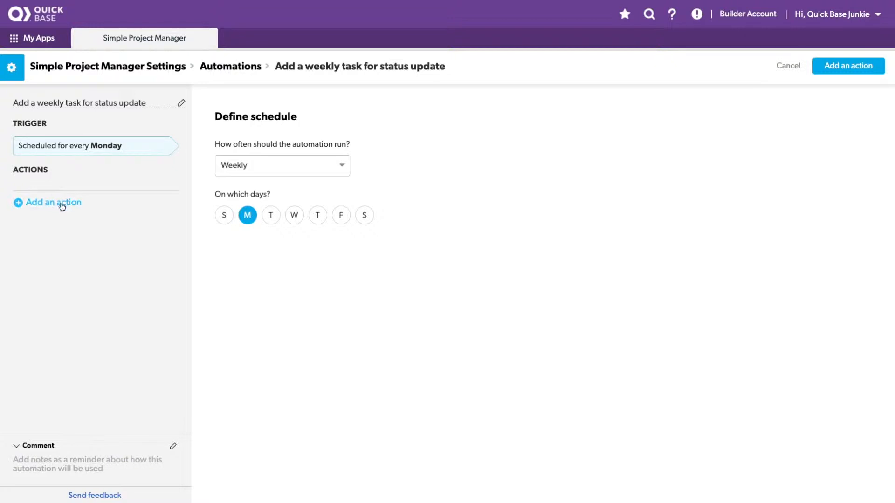
- Add a Copy record(s) action that copies from the Tasks table
click(53, 203)
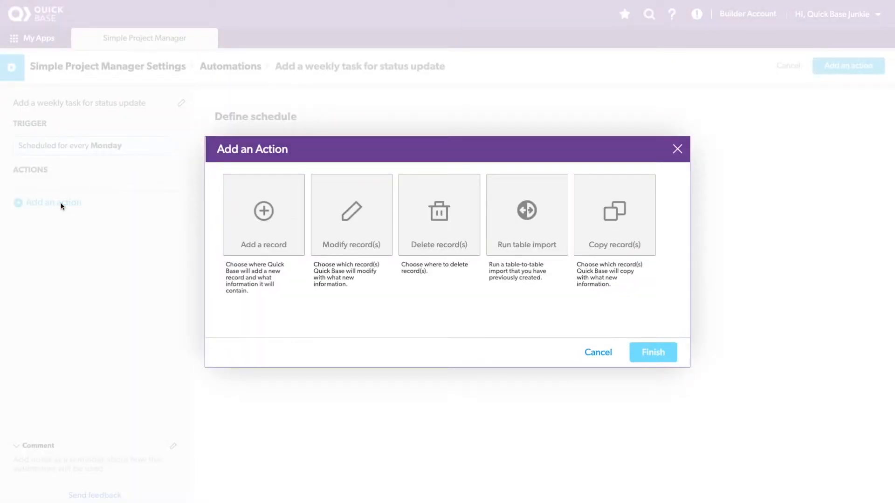
click(262, 214)
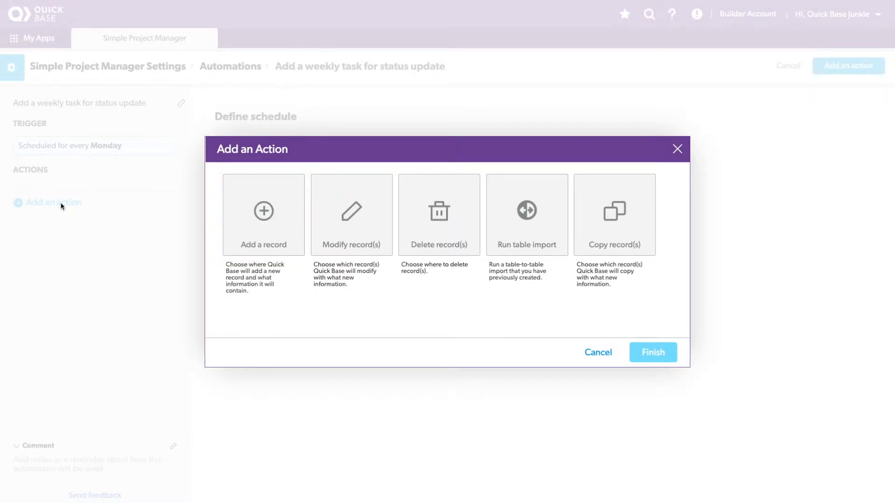
click(614, 214)
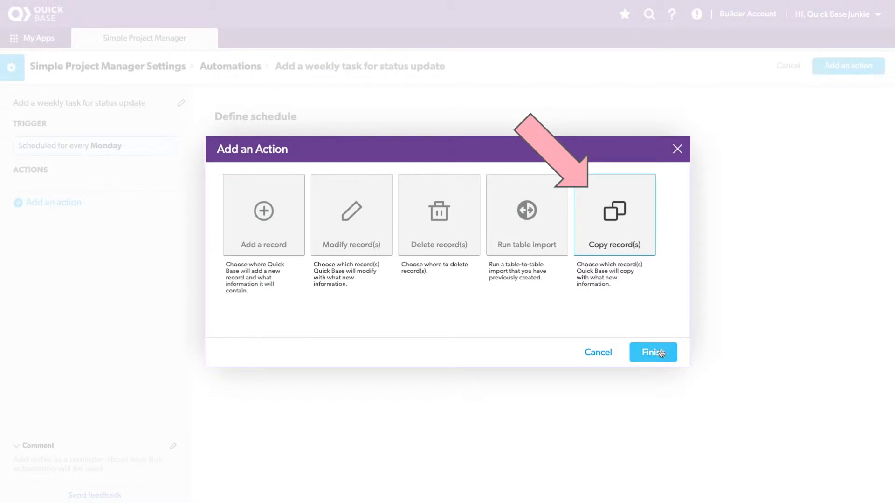
click(653, 353)
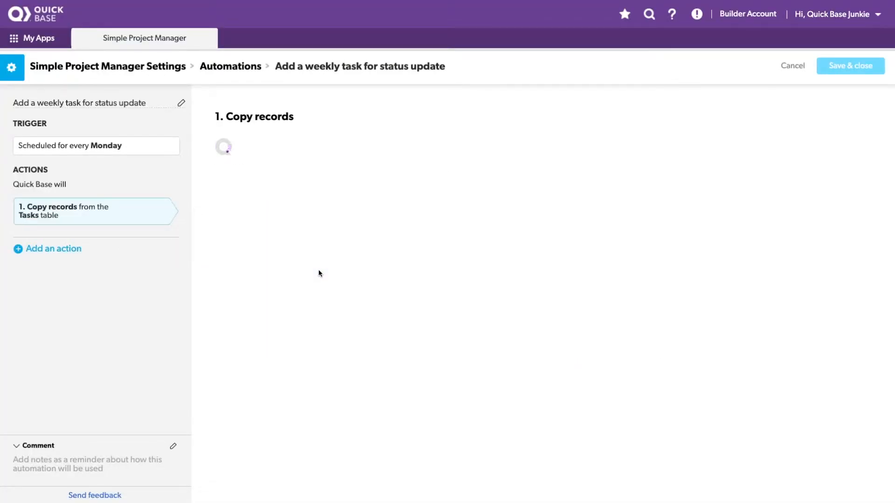
- Filter copied records to Task Name equal to 'Weekly Status Update'
click(95, 210)
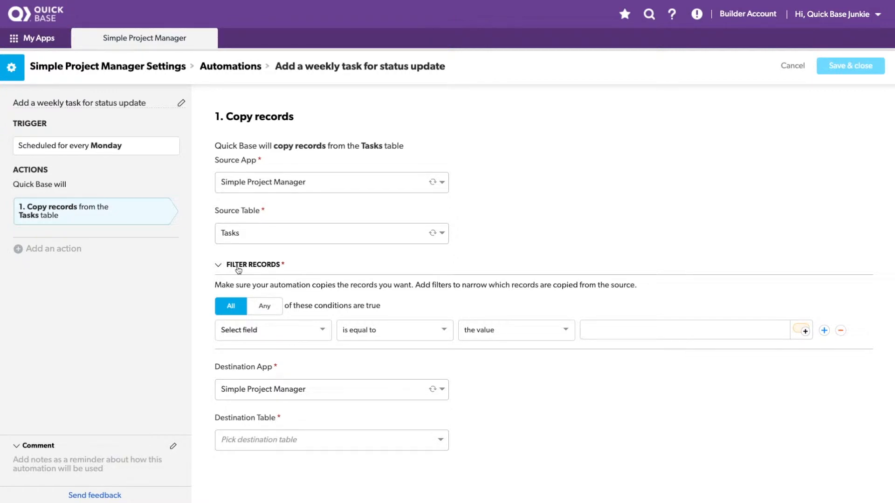
click(272, 330)
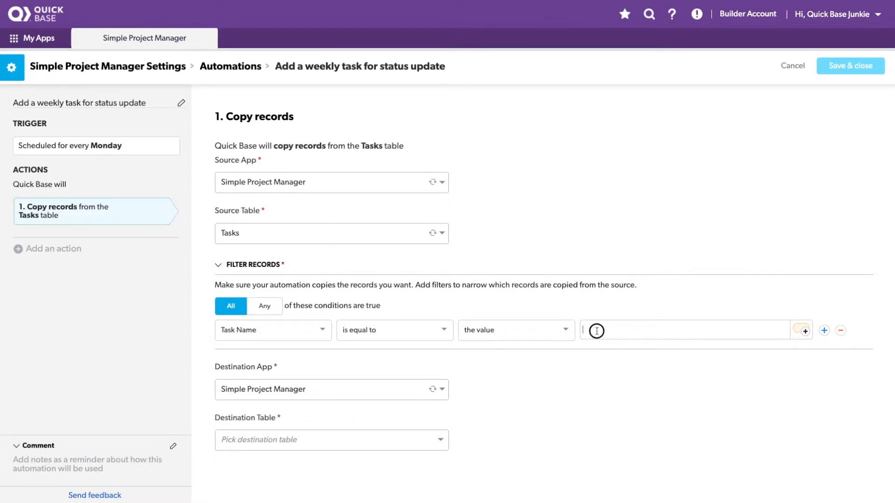
text(Weekly Status Updat)
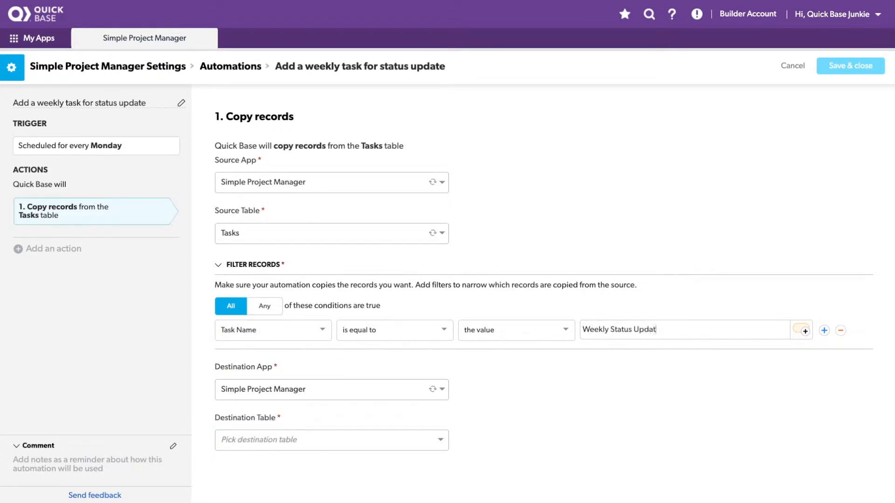
text(e)
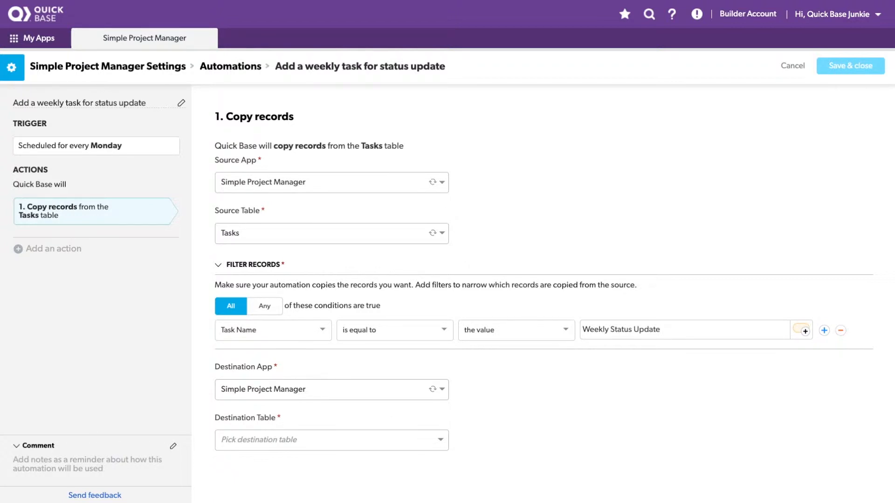
- Add a condition: Date Created on or after 7 days in the past
click(823, 330)
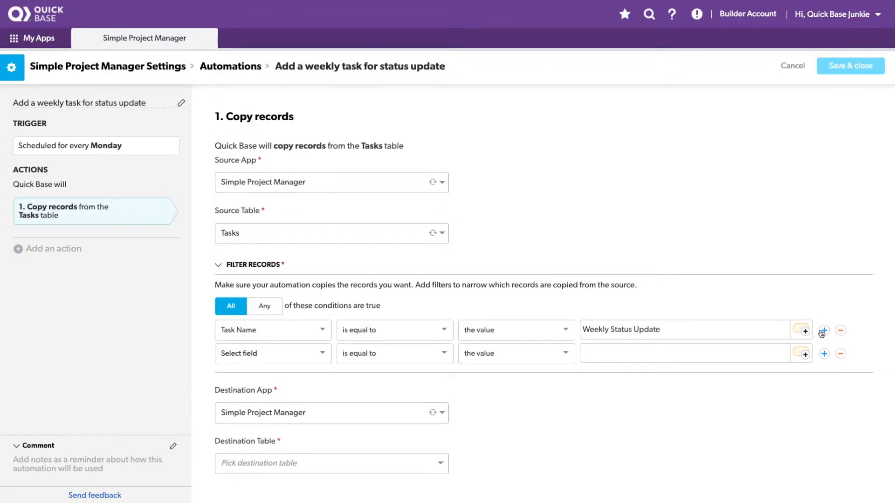
mouse_move(642, 368)
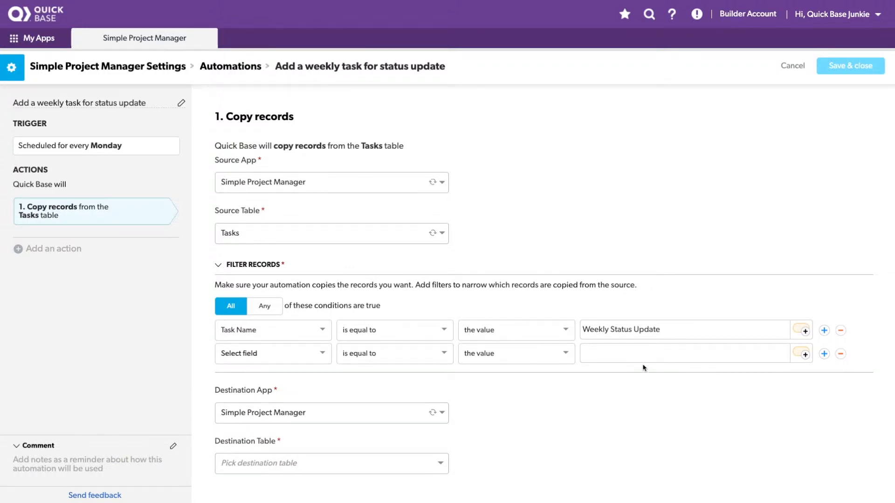
click(273, 353)
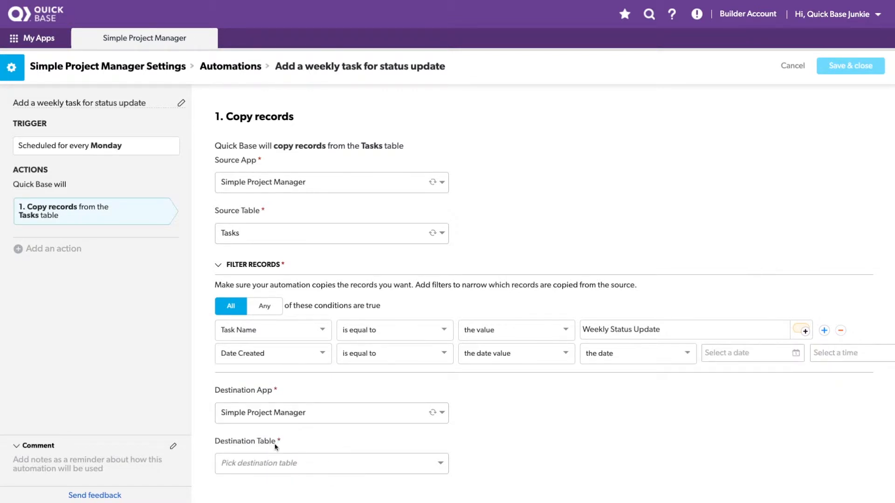
click(391, 353)
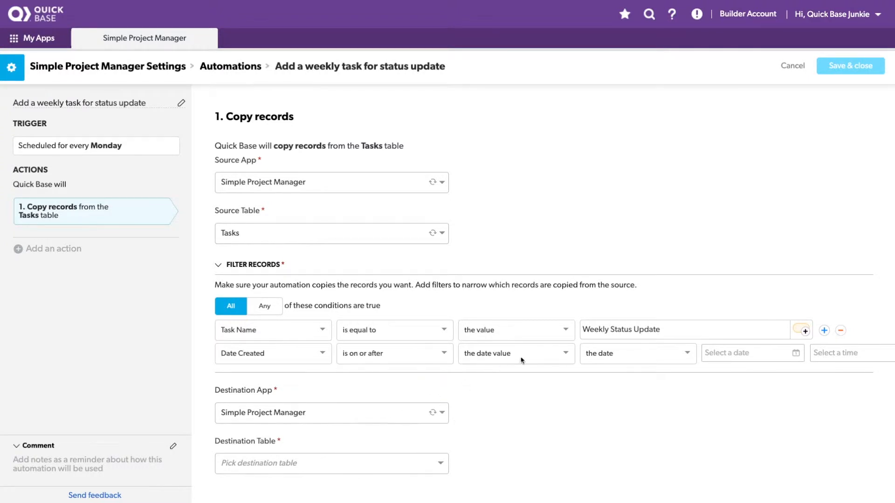
click(636, 353)
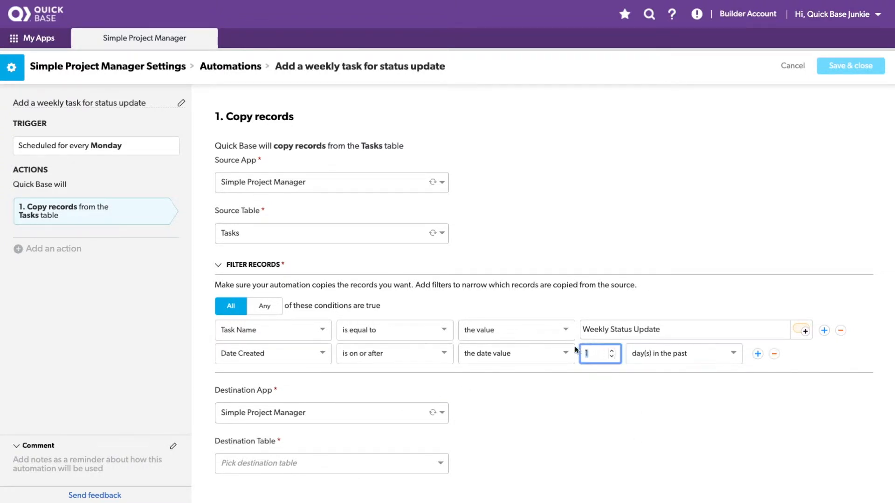
text(7)
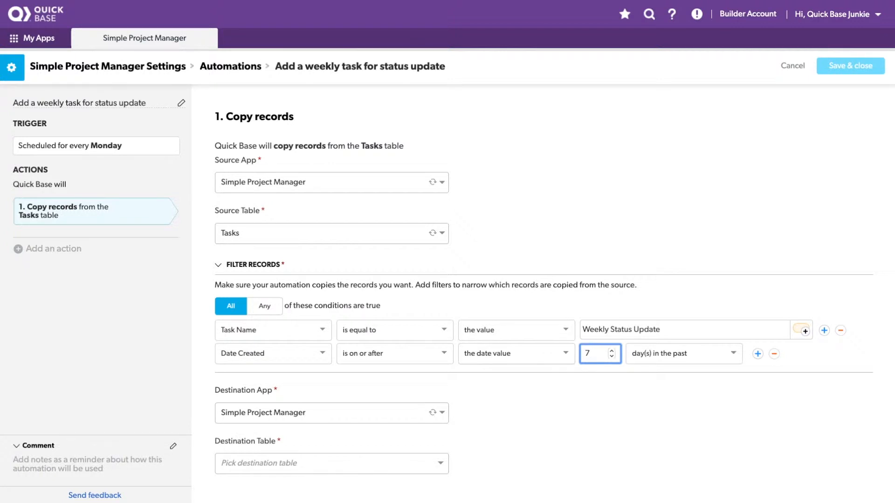
mouse_move(735, 378)
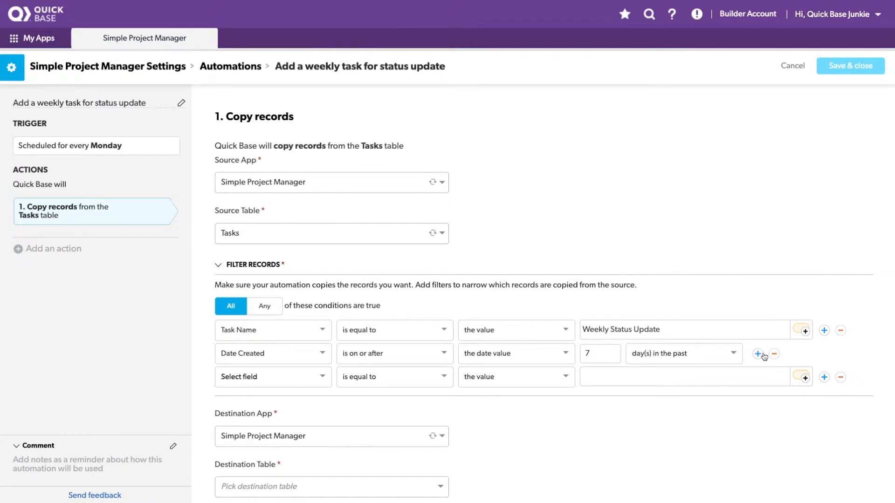
- Add a condition: Project Status not equal to 'On Hold'
click(272, 376)
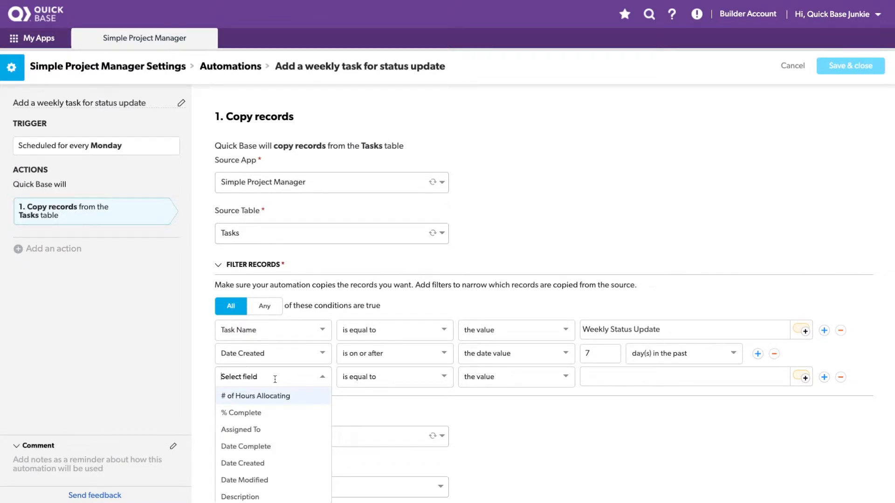
text(pro)
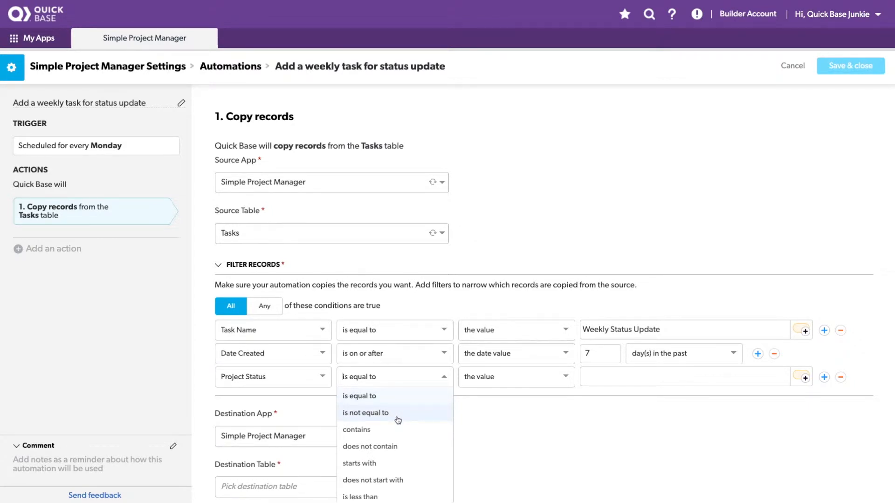
click(366, 412)
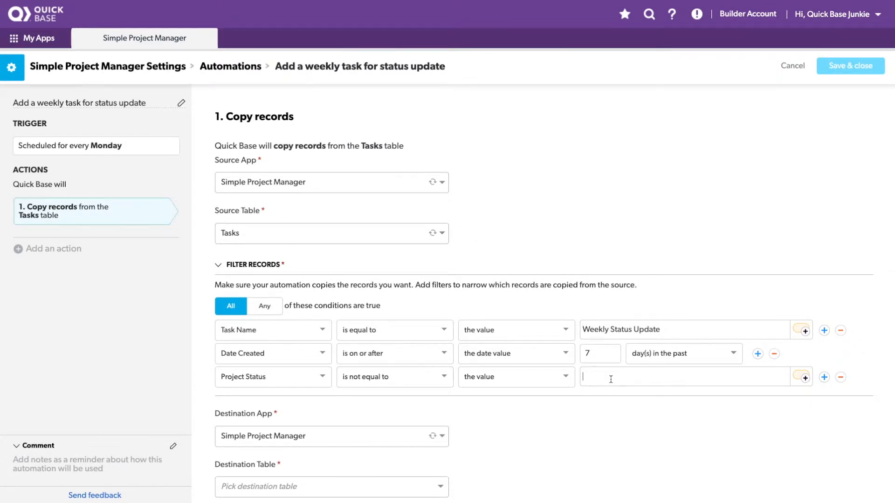
text(On Hold)
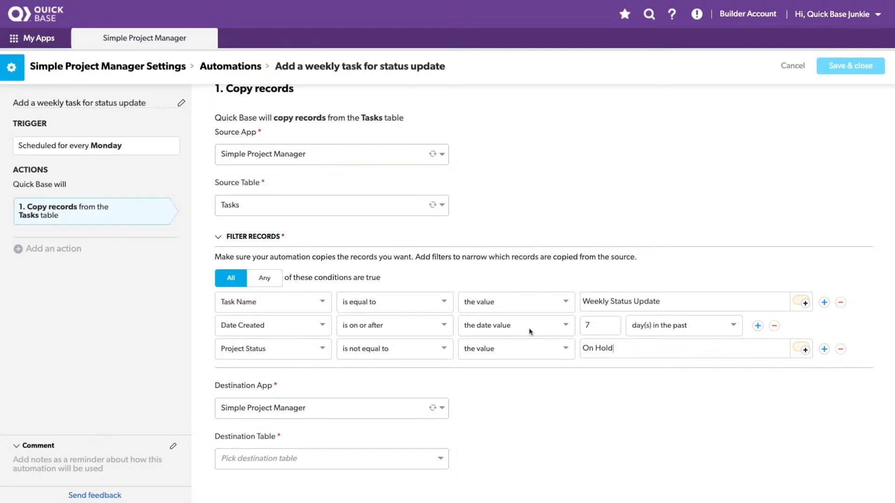
- Target the Tasks table, with Task Name set to typed value 'Weekly Status Update'
click(331, 458)
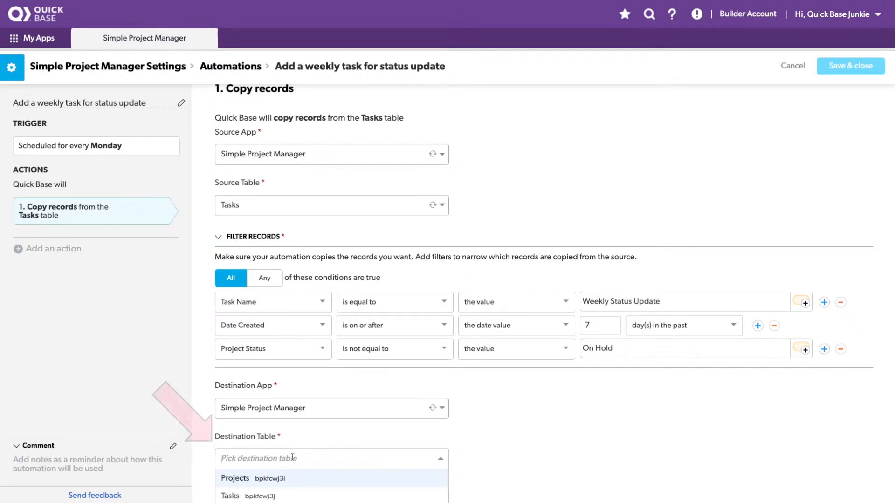
click(231, 495)
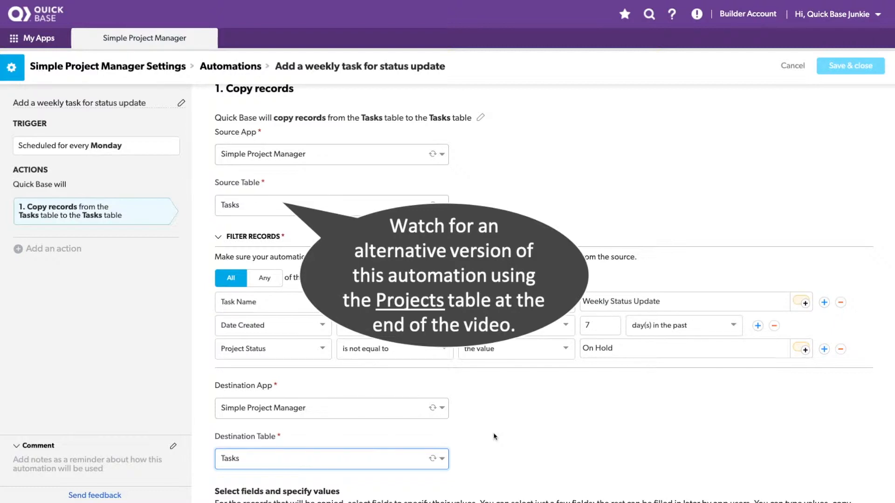
scroll(down, 3)
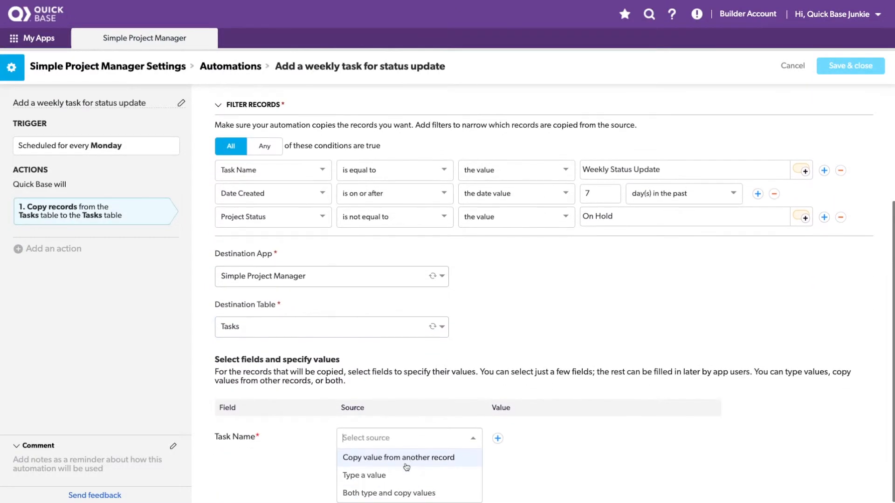
click(364, 475)
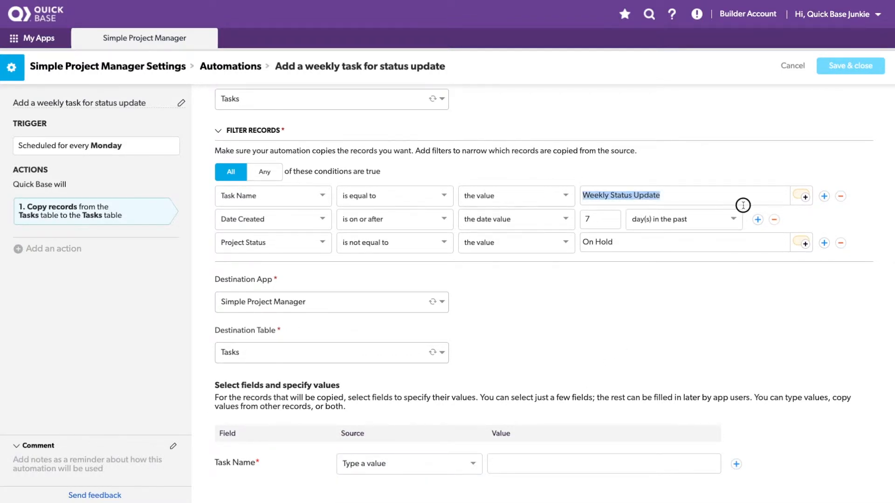
text(Weekly Status Update)
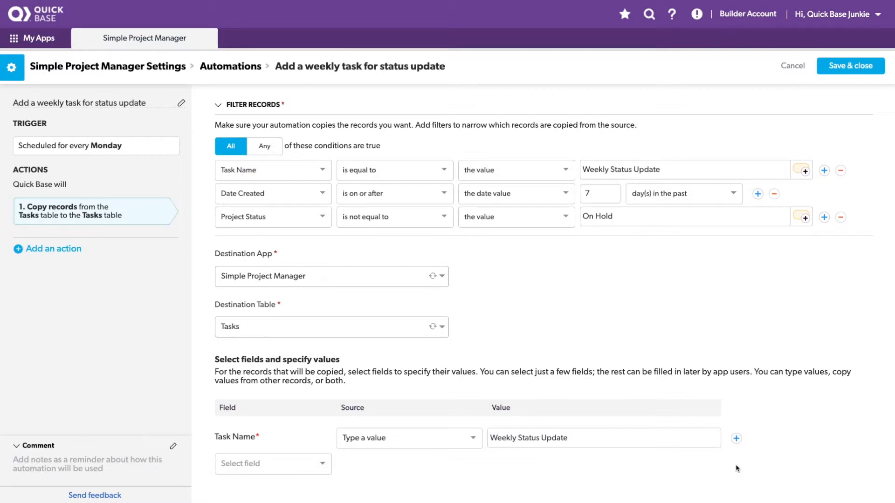
- Add Related Project, copying its value from the source task's Related Project
click(273, 463)
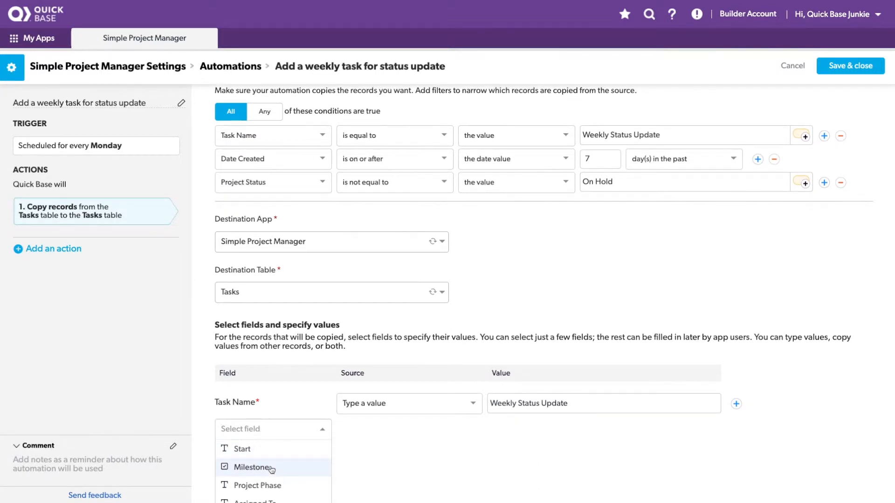
text(relate)
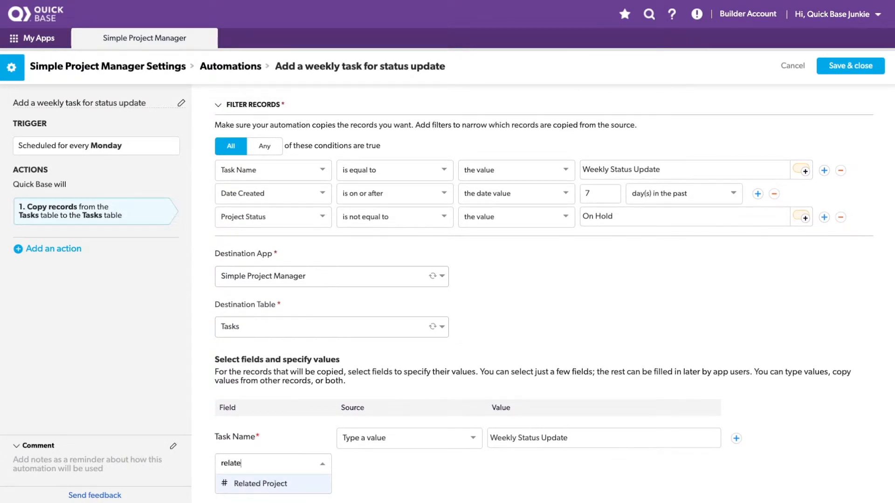
click(262, 483)
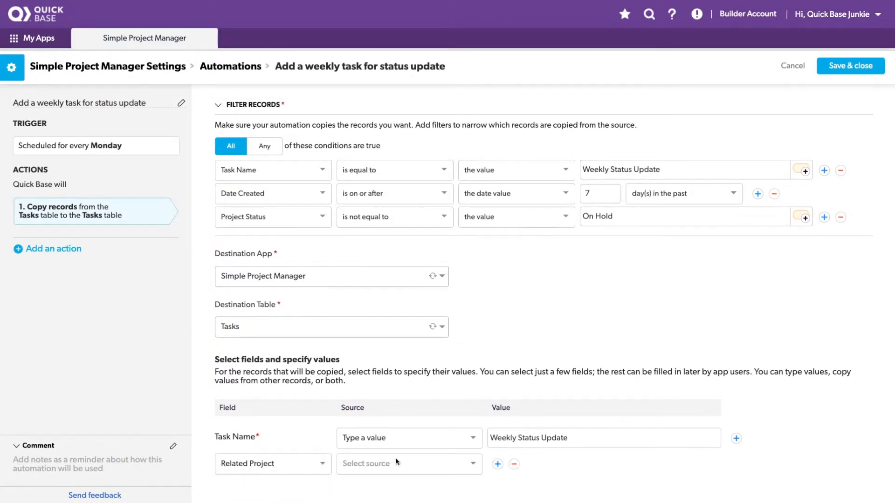
click(408, 463)
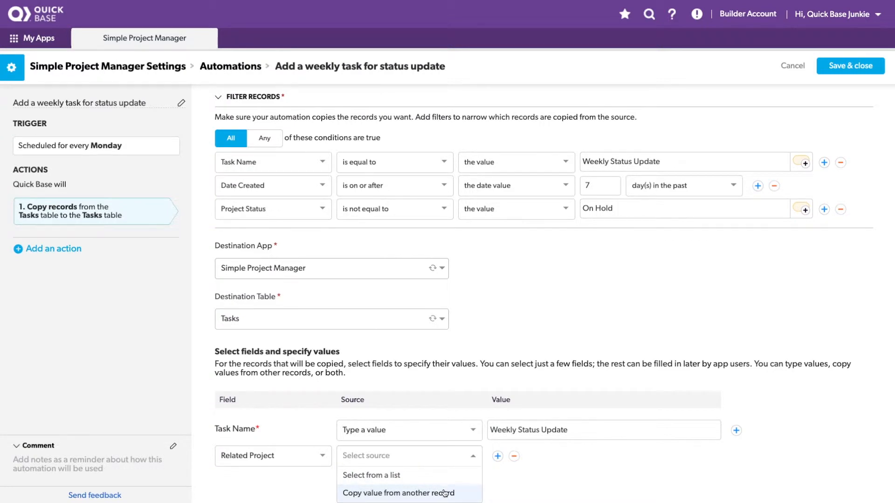
click(399, 493)
text(relat)
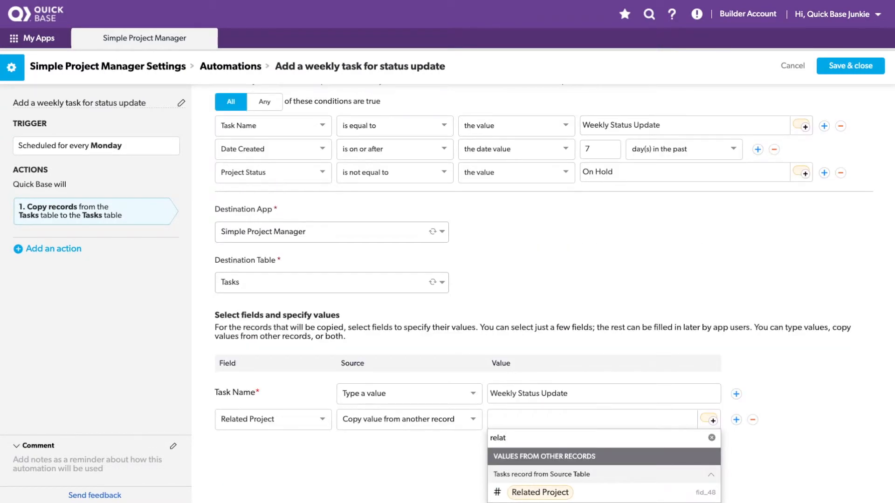
click(538, 492)
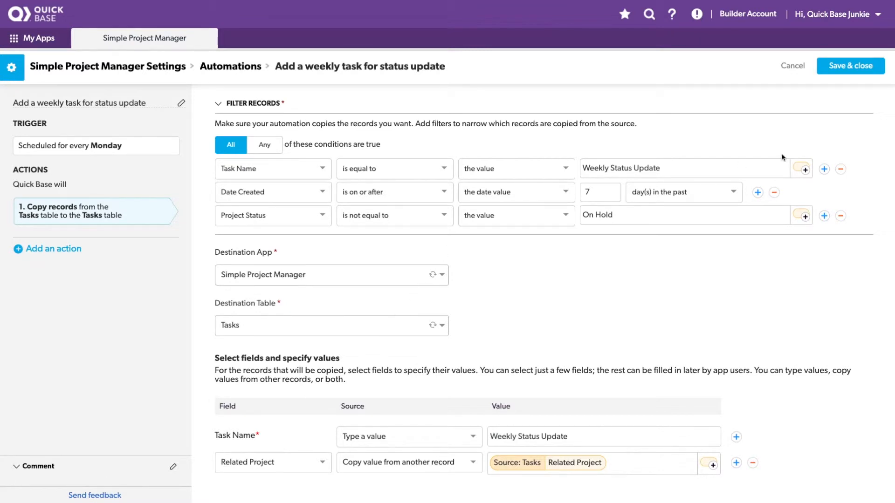
- Save and close the weekly status update automation
click(849, 66)
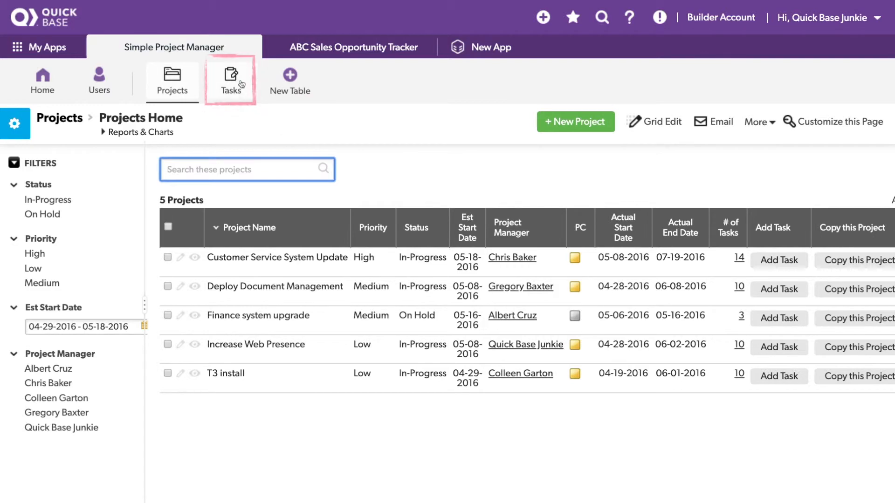
- Open the Tasks table and scroll to each project's Weekly Status Update rows
click(230, 80)
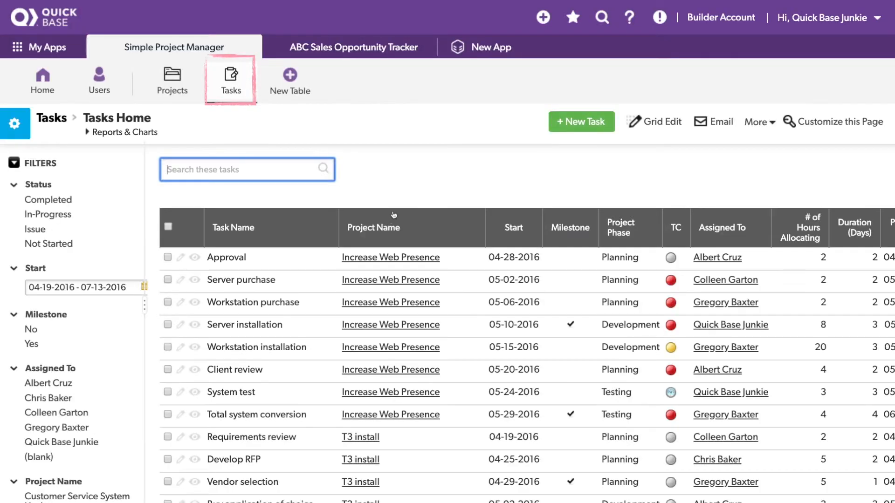
scroll(down, 3)
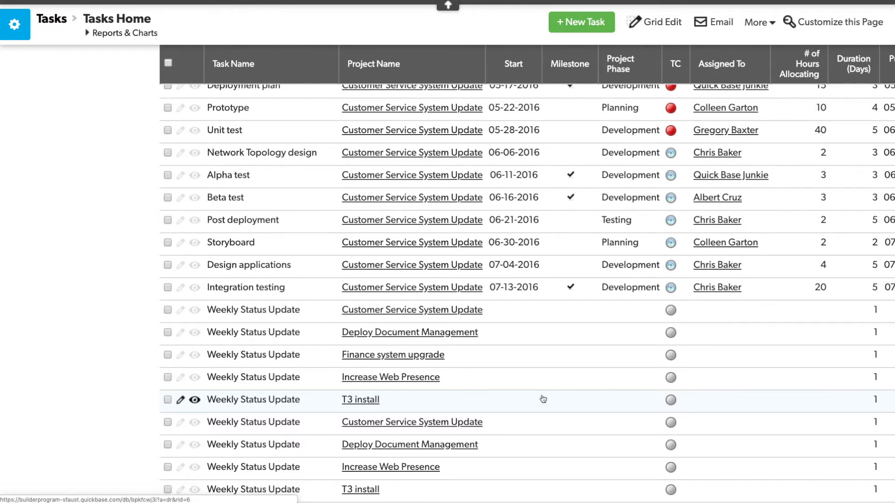
scroll(down, 3)
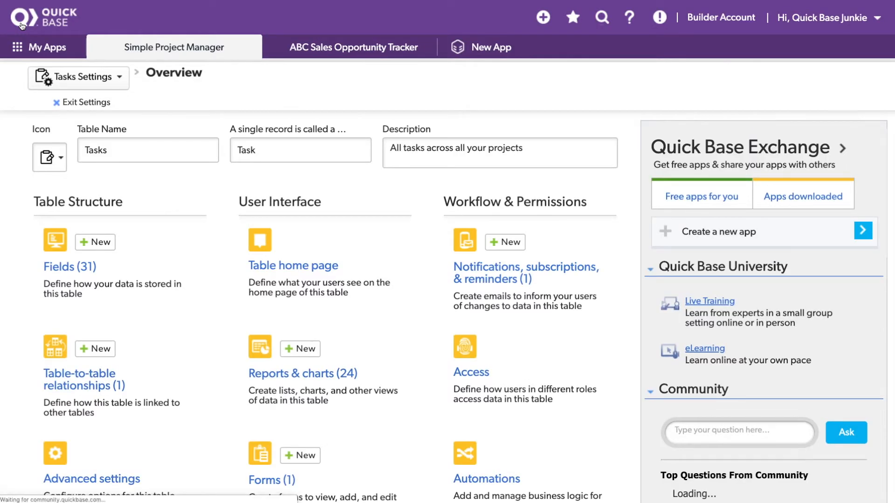
- Scroll the Automations list to view the weekly status update automation with one run
scroll(down, 3)
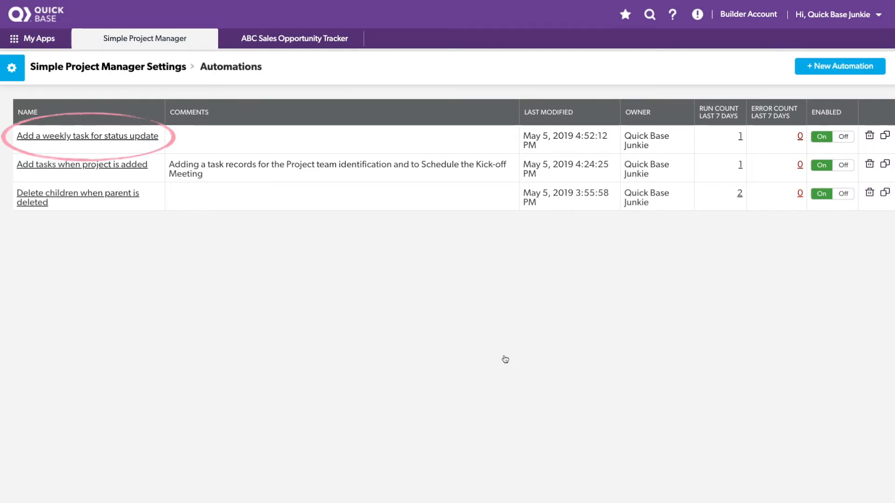
mouse_move(305, 186)
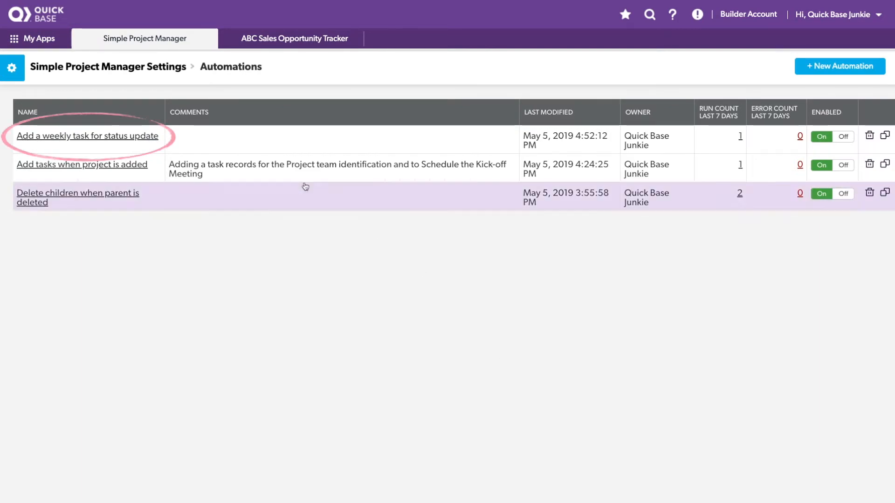